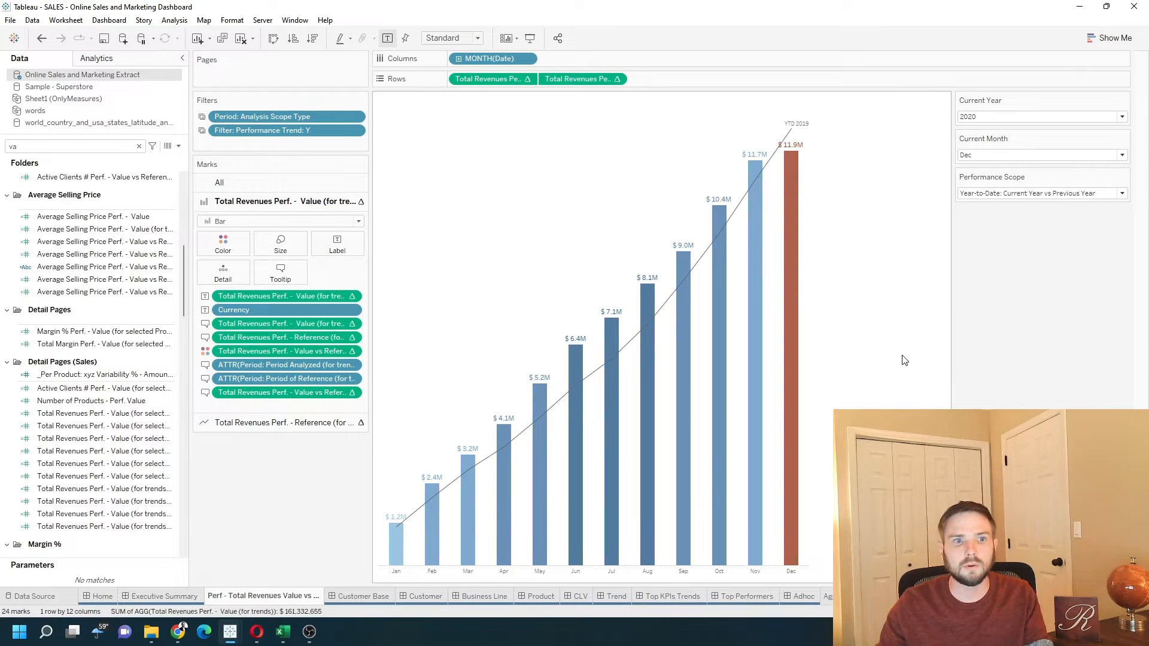
mouse_move(280, 268)
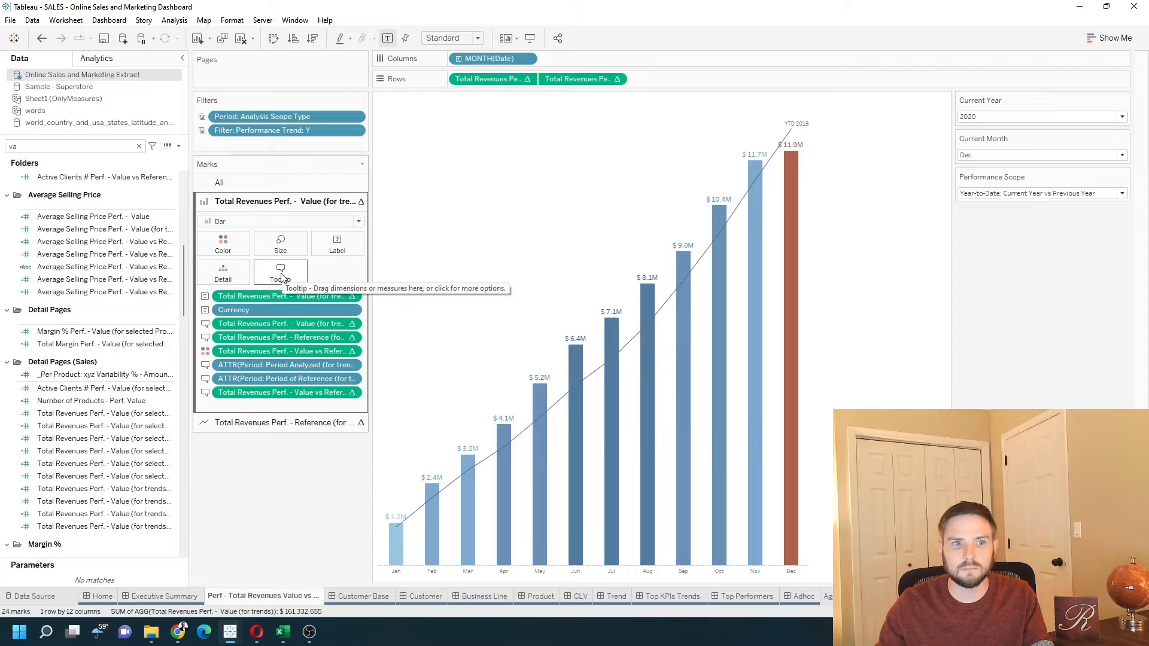
Open the Edit Tooltip dialog from the Marks card for the revenue bars
click(280, 275)
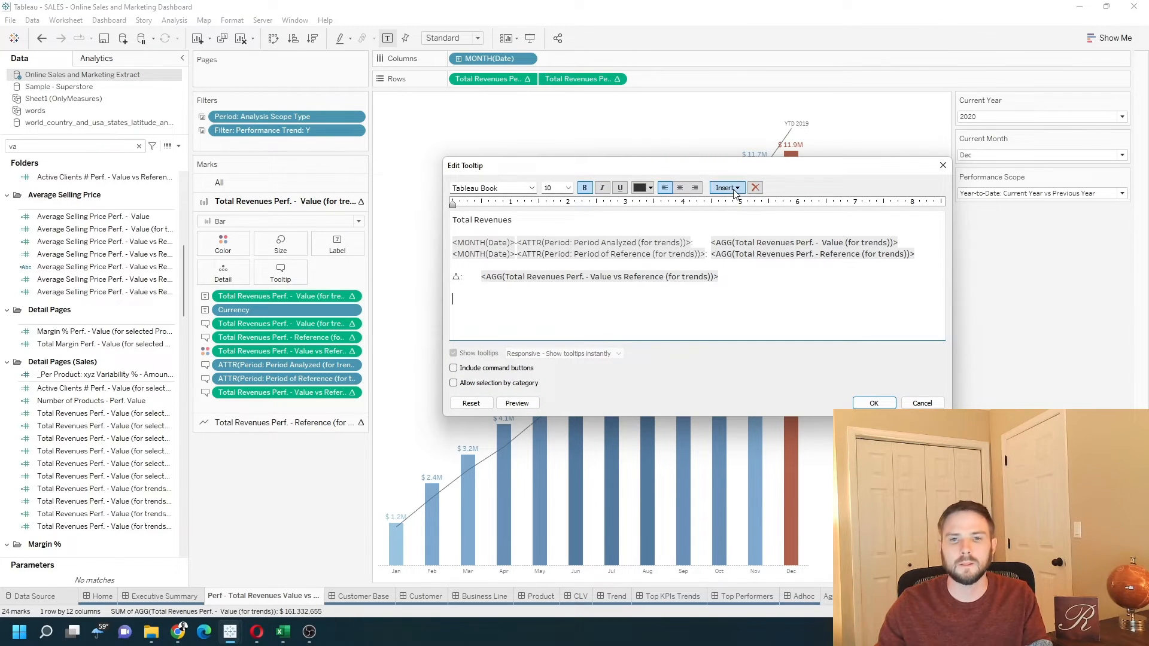
Insert the 'Line and area' sheet reference into the tooltip text via Insert > Sheets
click(725, 188)
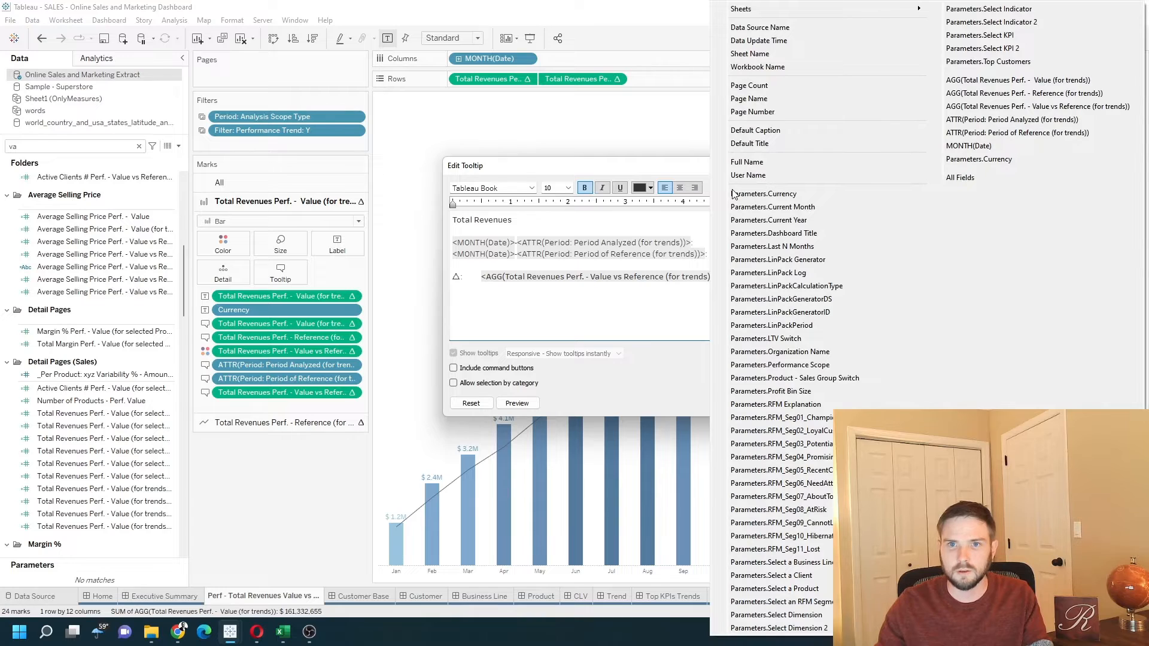
mouse_move(820, 8)
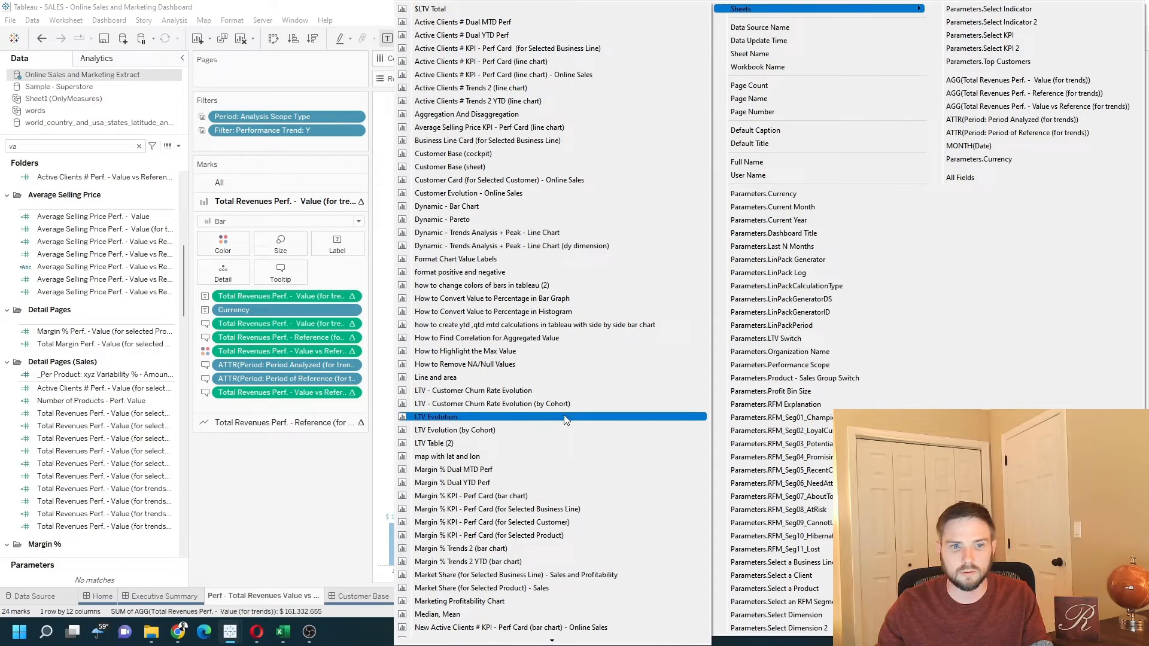
scroll(down, 3)
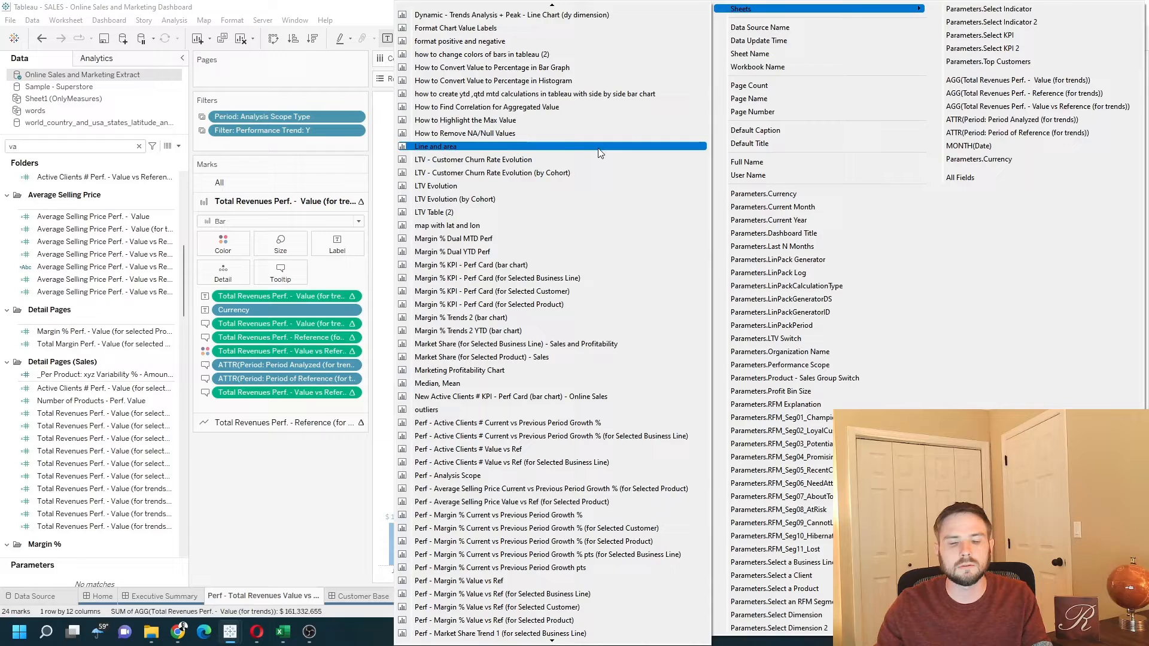
click(435, 146)
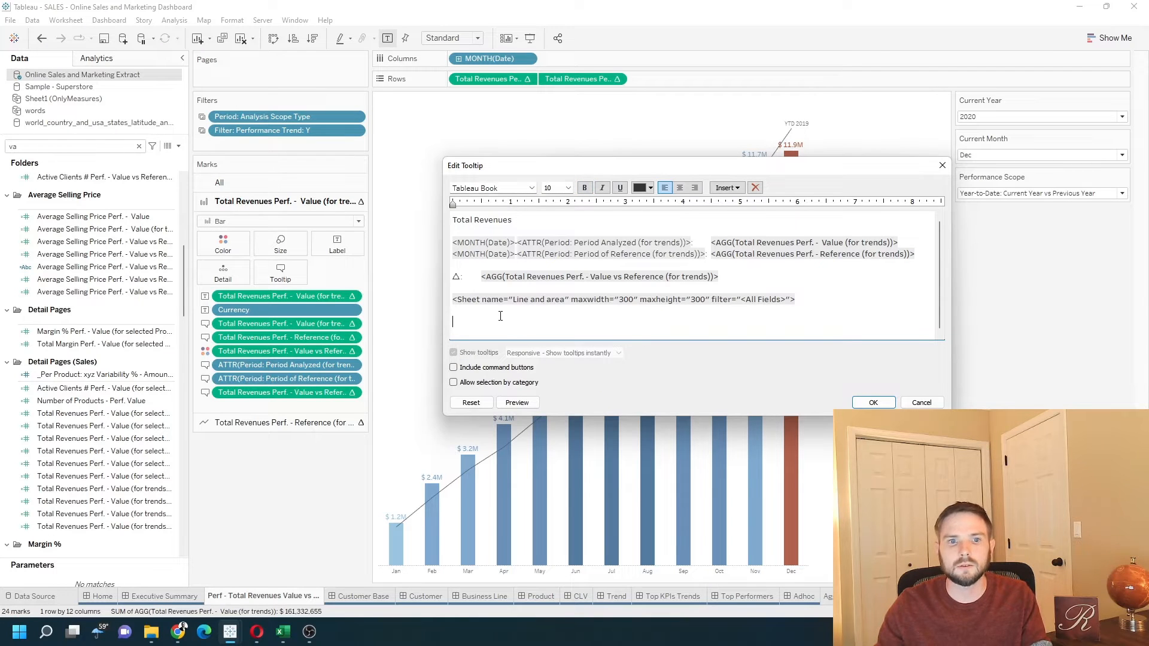
Change the embedded sheet's maxwidth from 300 to 600 and select the All Fields filter value
double_click(475, 299)
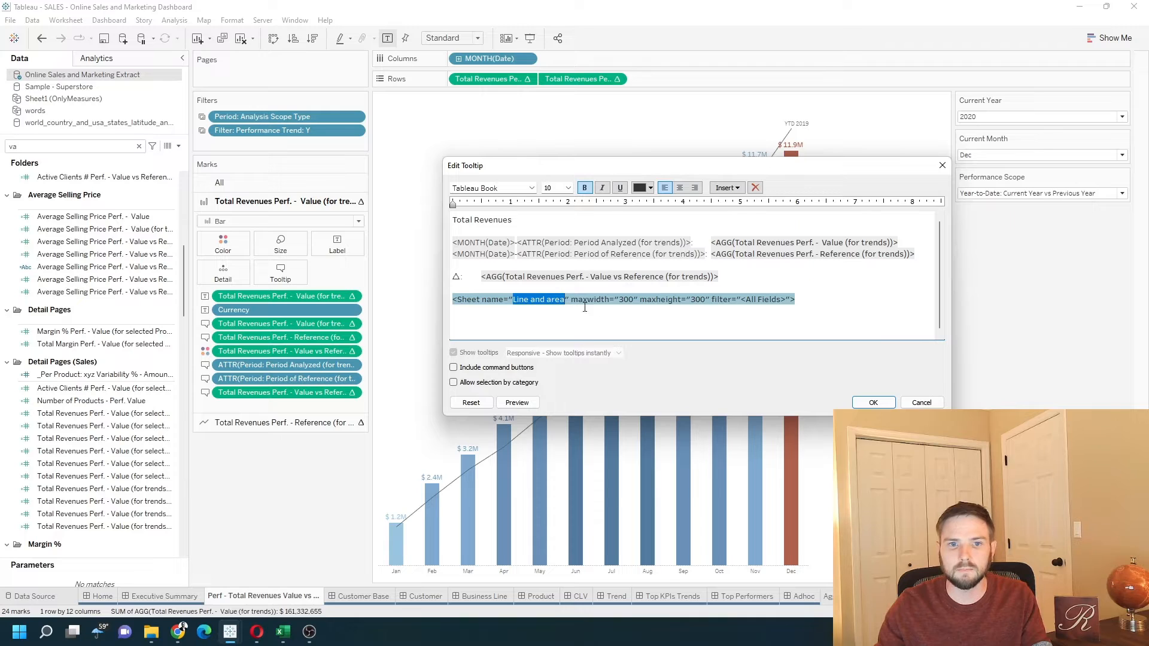
click(624, 299)
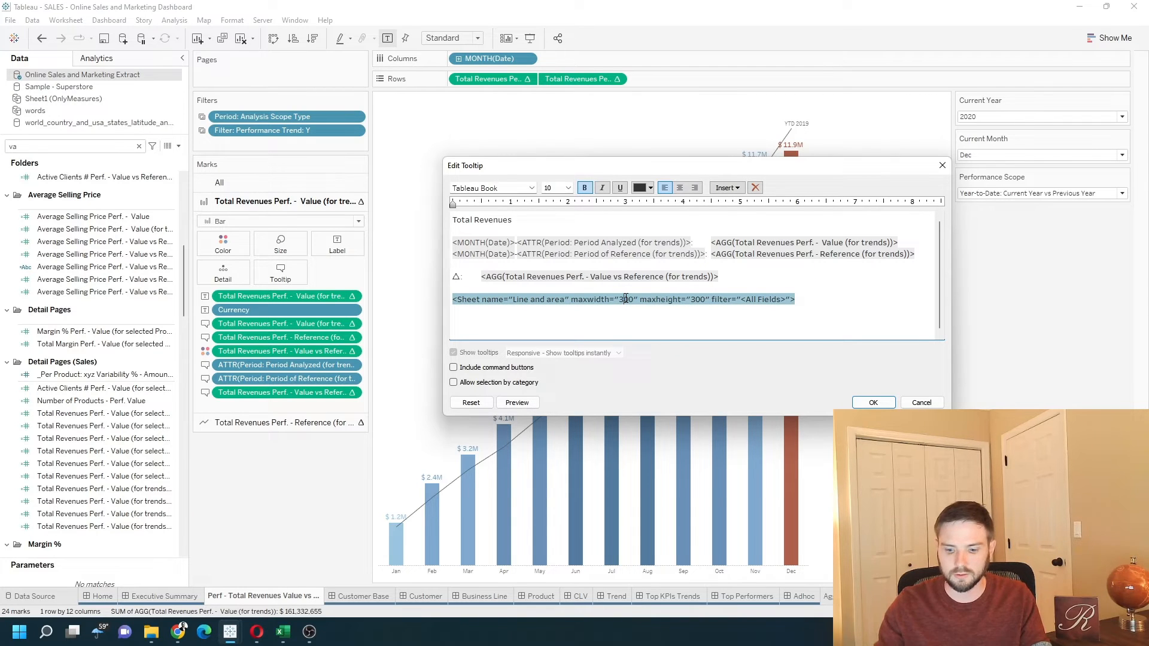
text(600)
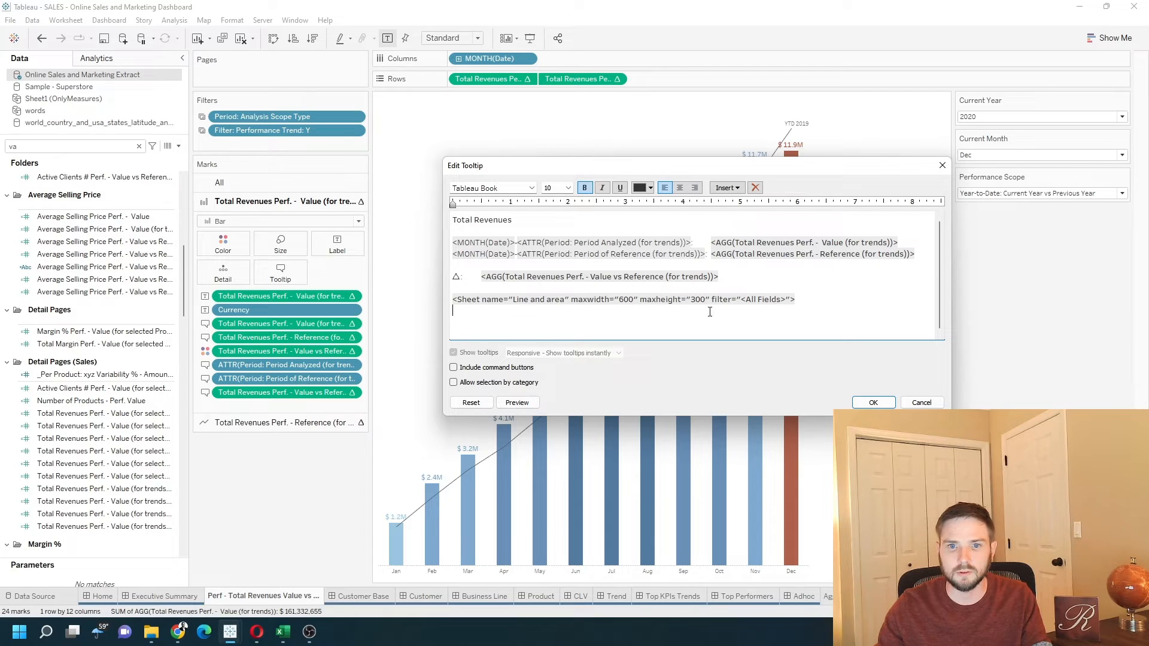
double_click(749, 299)
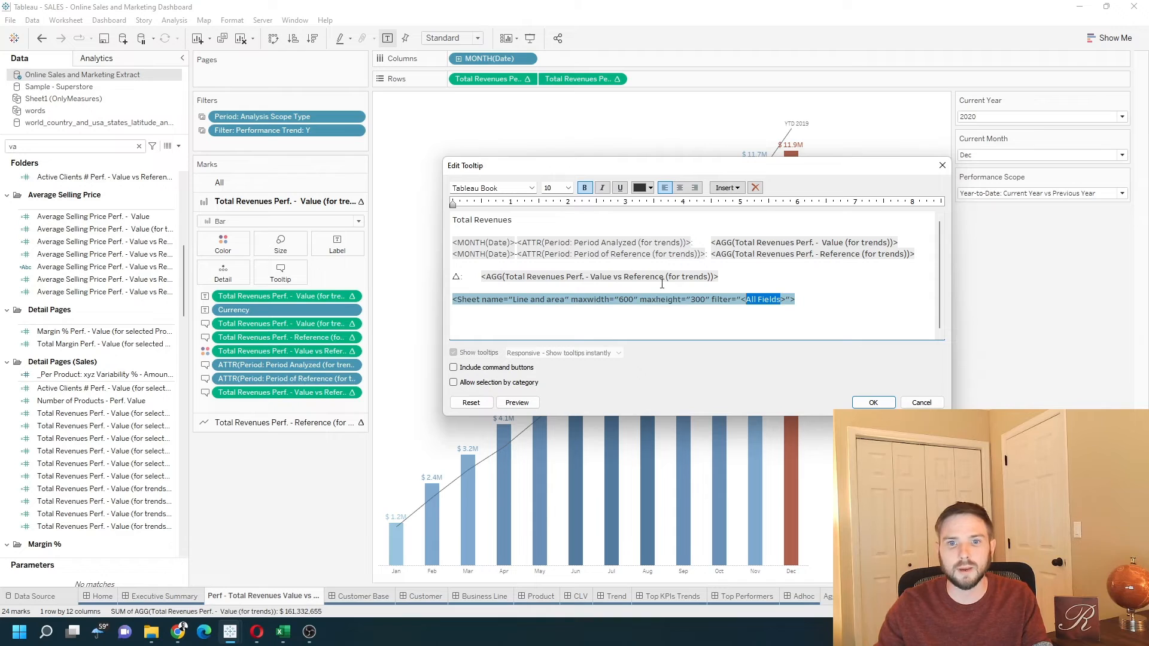
mouse_move(666, 311)
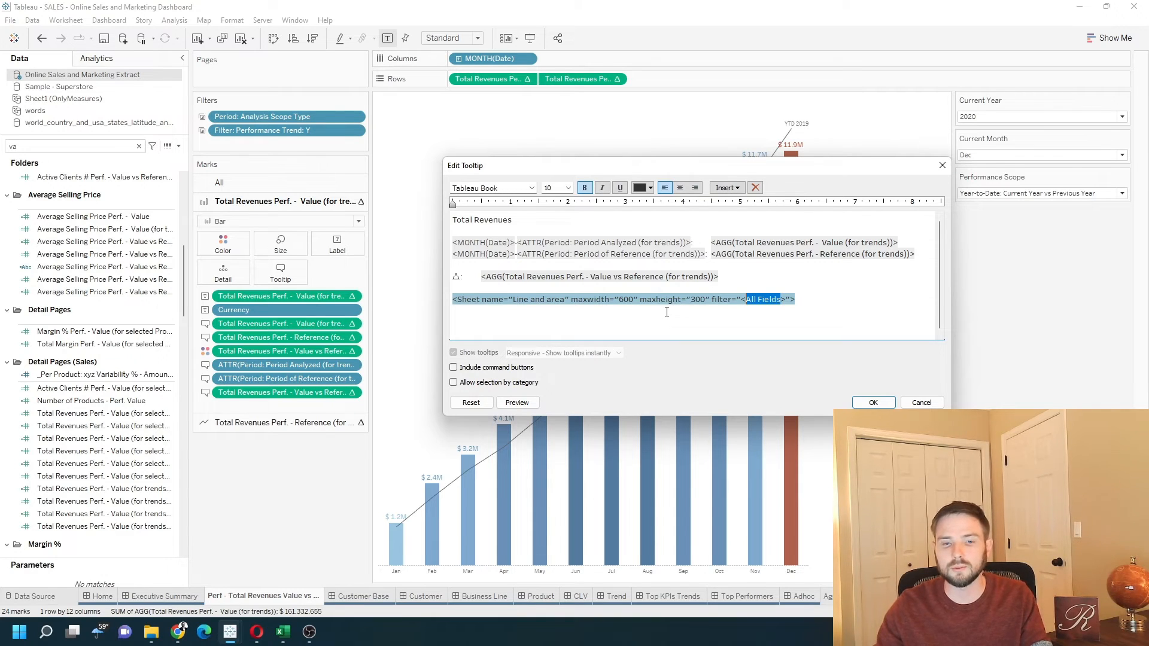